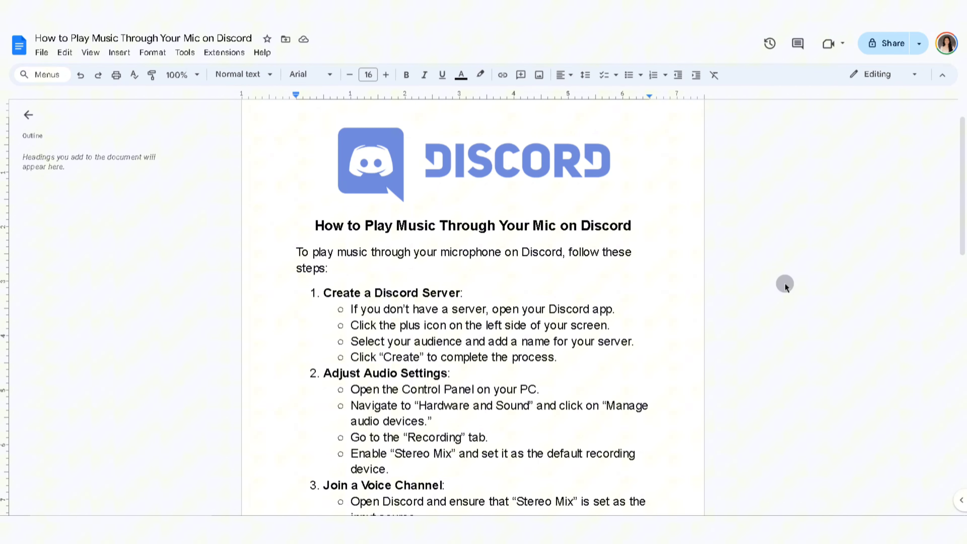
{"action": "mouse_move", "coordinate": [783, 285]}
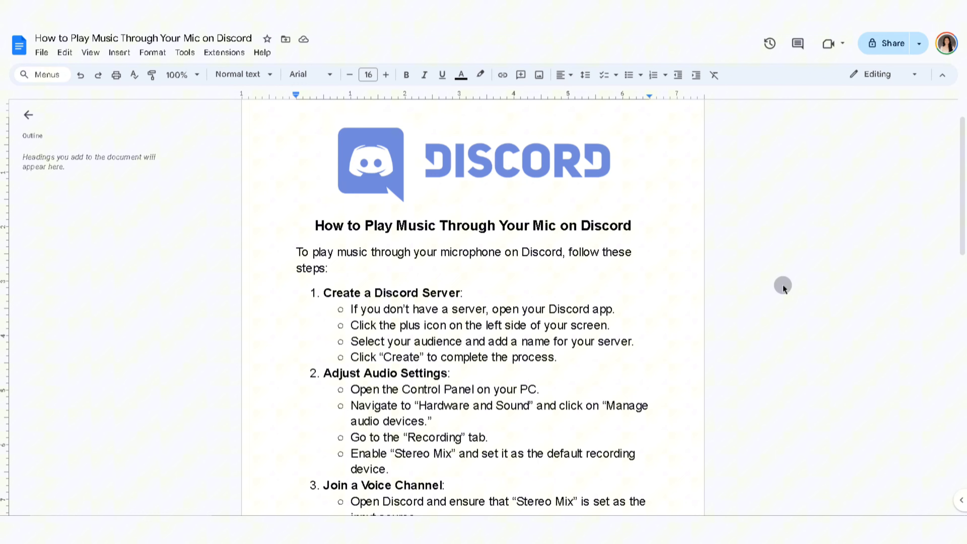